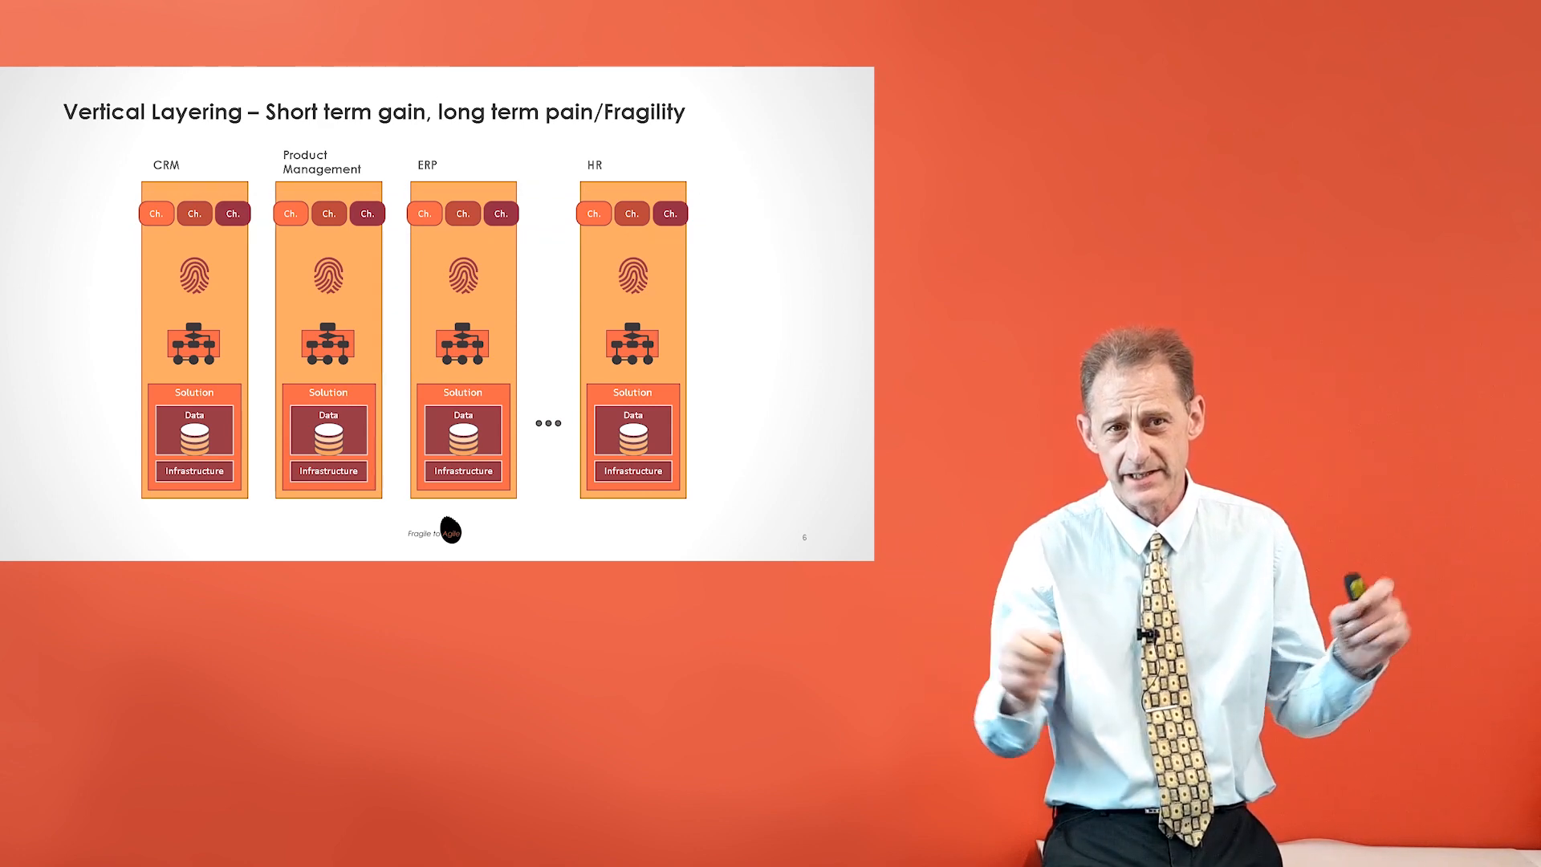
key("right")
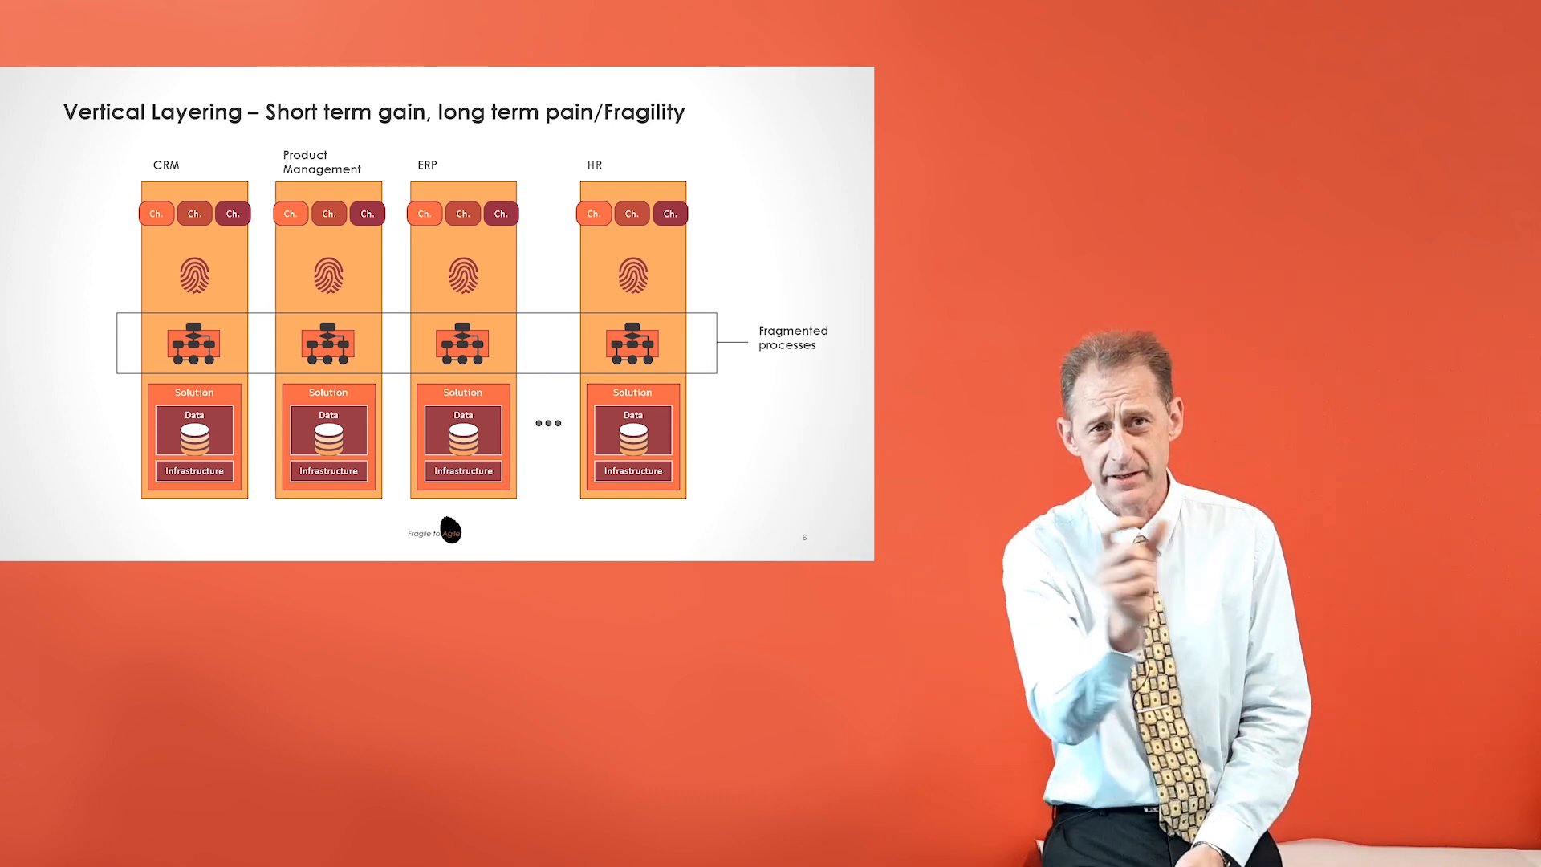